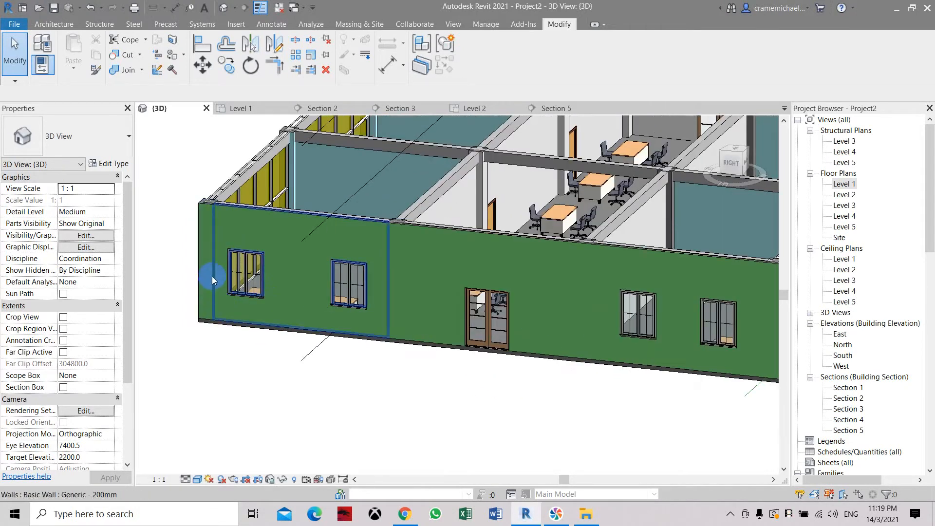
Step: Select the front wall, then open Section 5 from the Level 1 floor plan
click(560, 390)
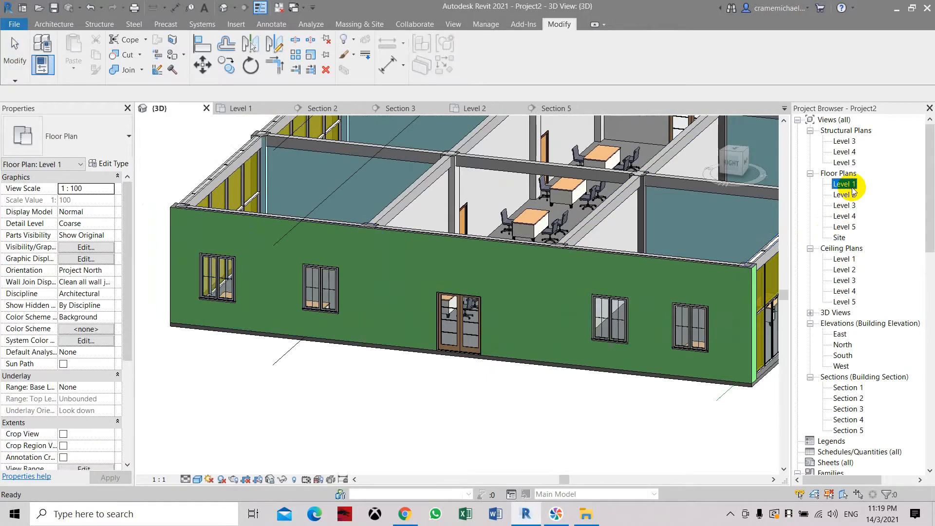
double_click(844, 183)
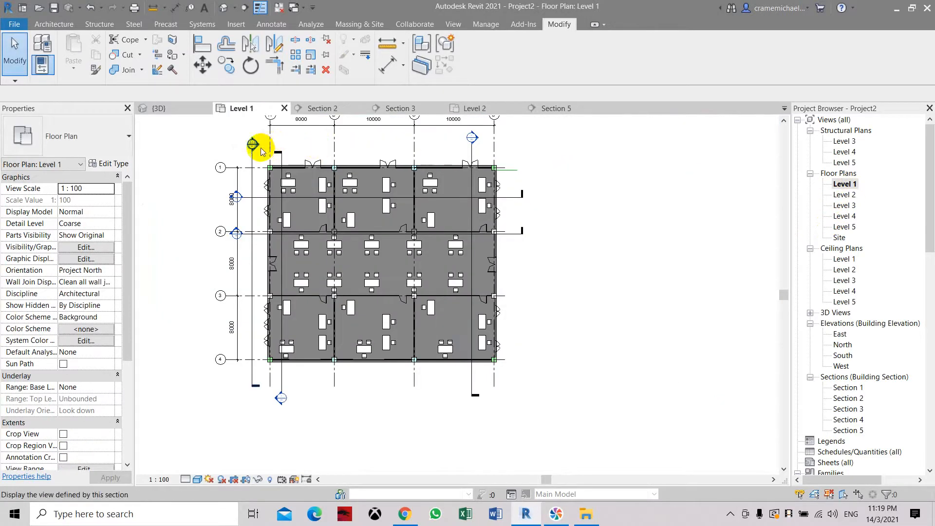
click(555, 108)
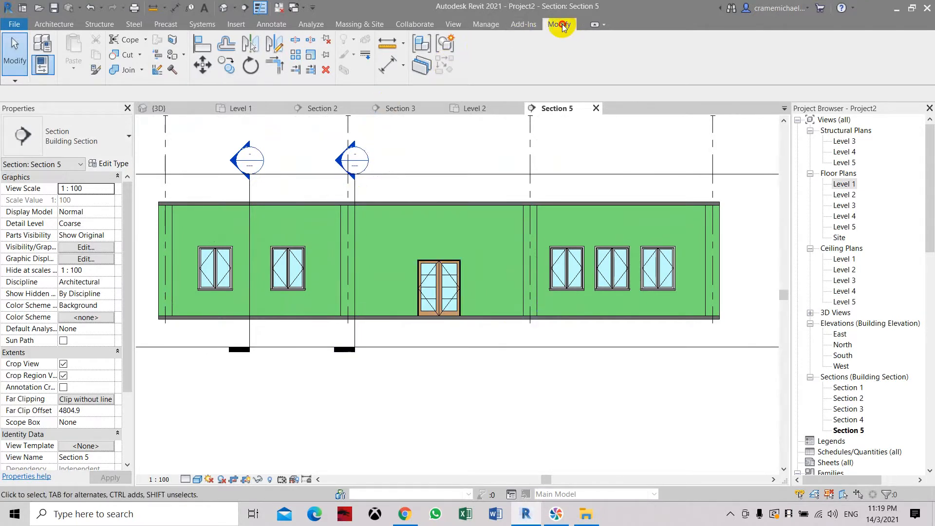
Step: Start the Linework tool with <Invisible lines> as the line style
click(364, 57)
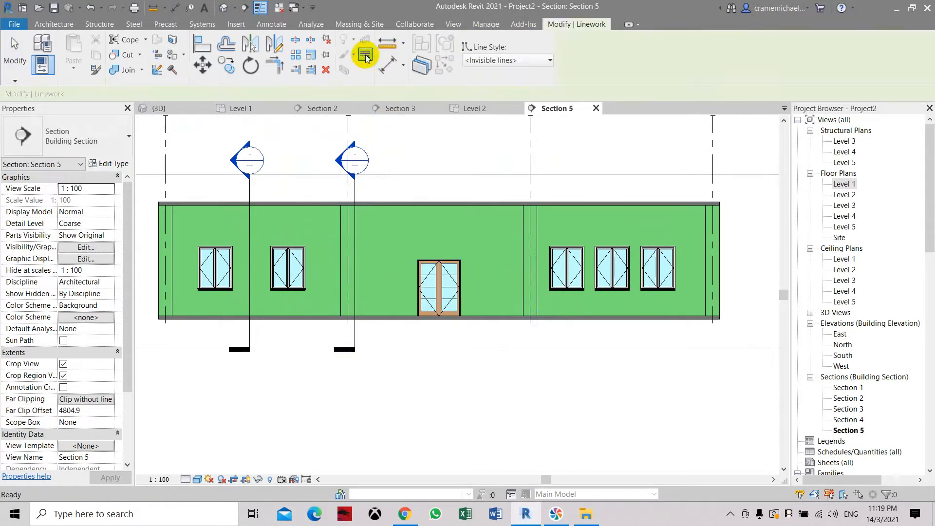
mouse_move(364, 55)
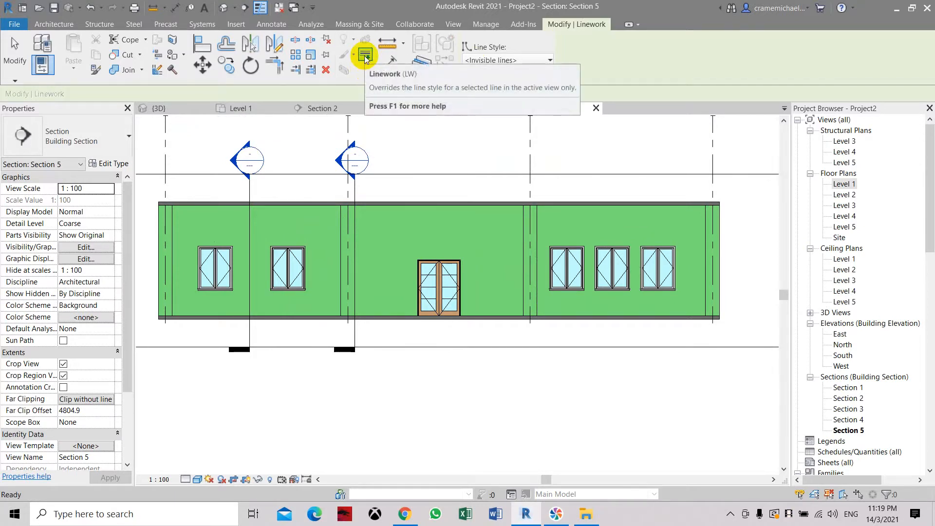
click(506, 59)
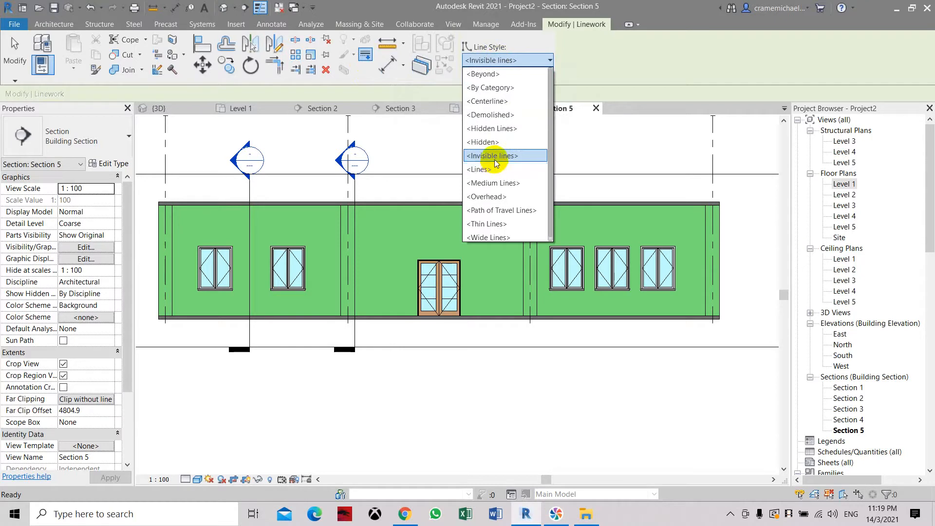
click(493, 156)
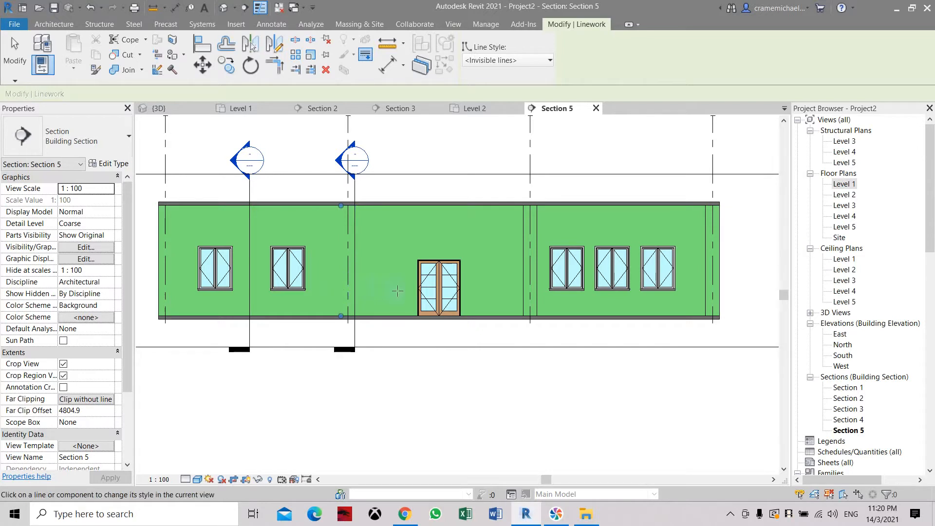
mouse_move(396, 289)
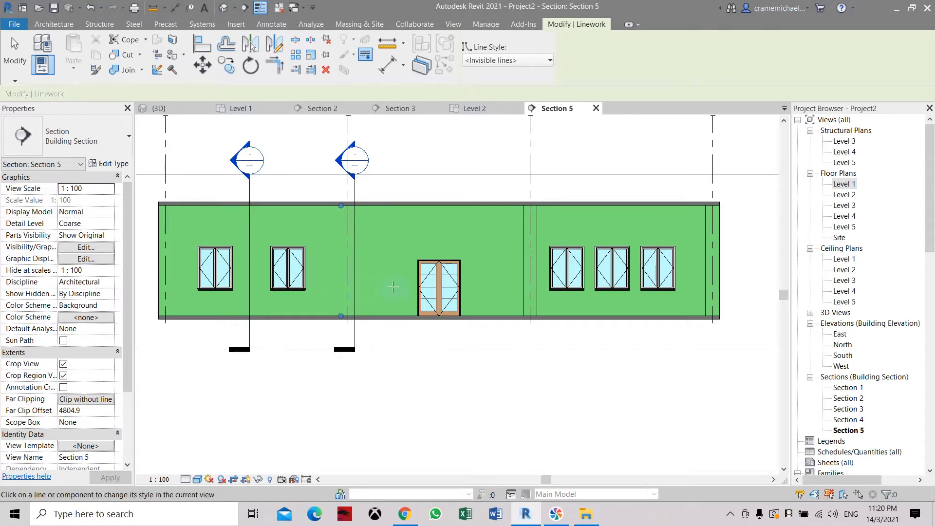
Step: Hide the column-wall joint lines near gridline 2 and at the wall's right end
click(353, 244)
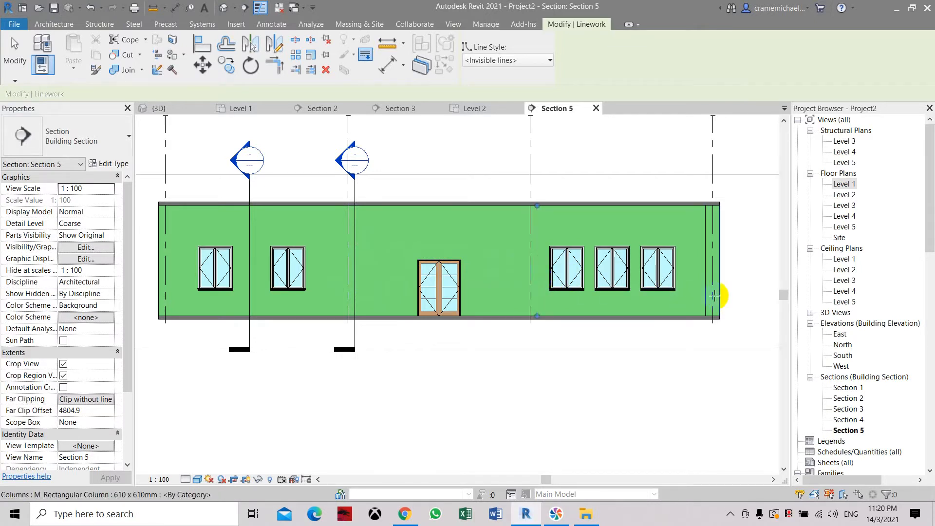
click(711, 262)
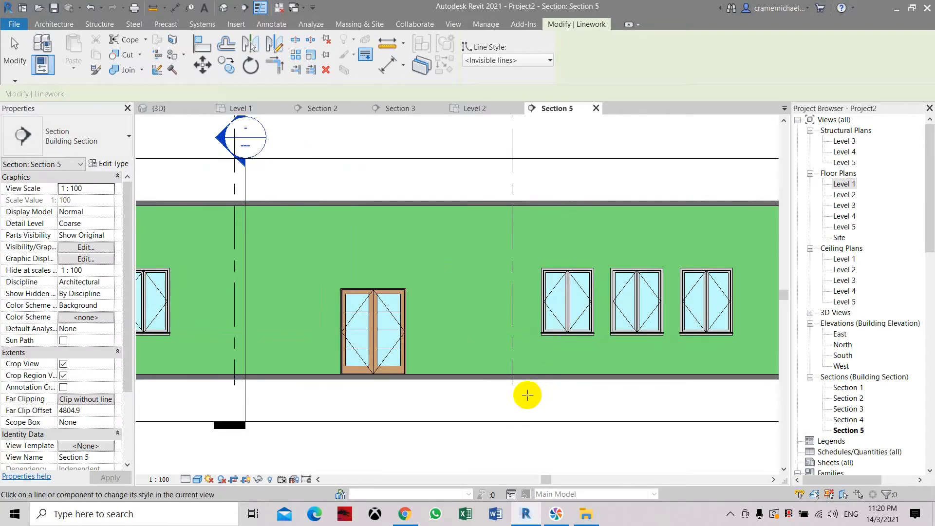
mouse_move(305, 255)
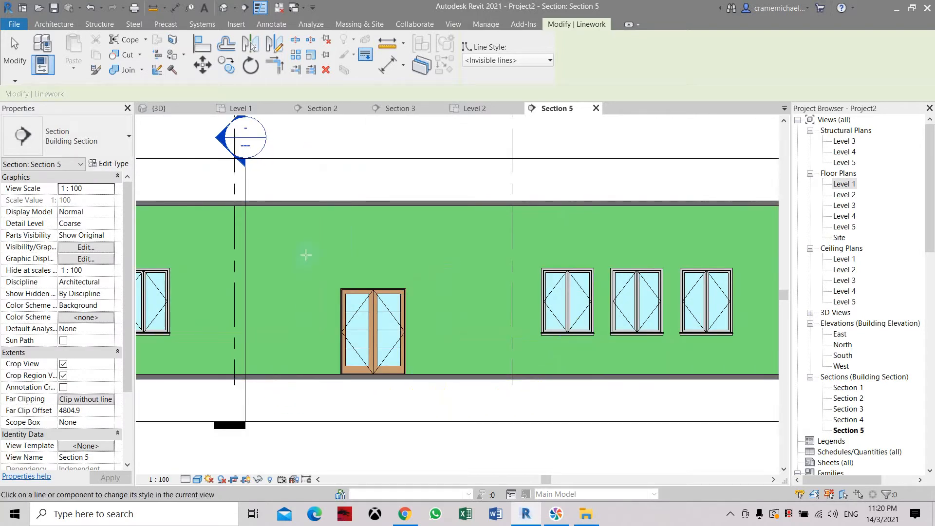
mouse_move(197, 226)
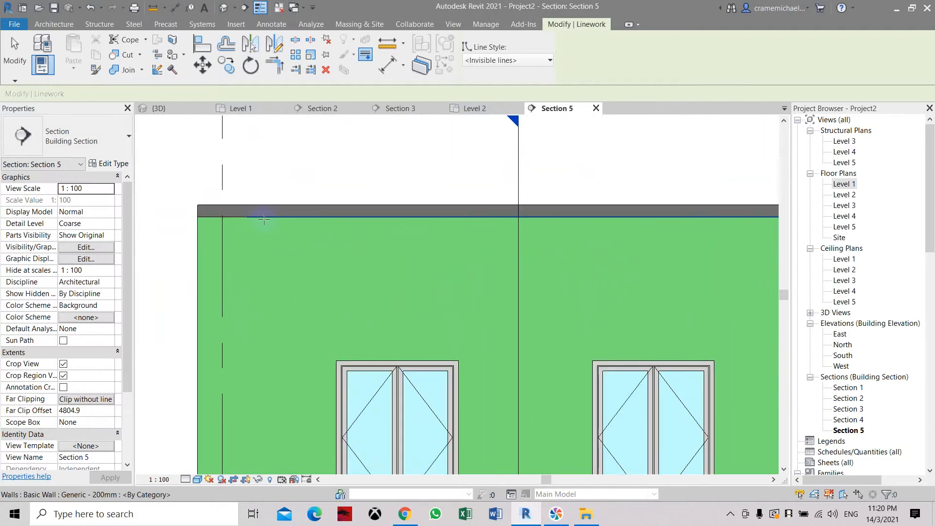
mouse_move(264, 221)
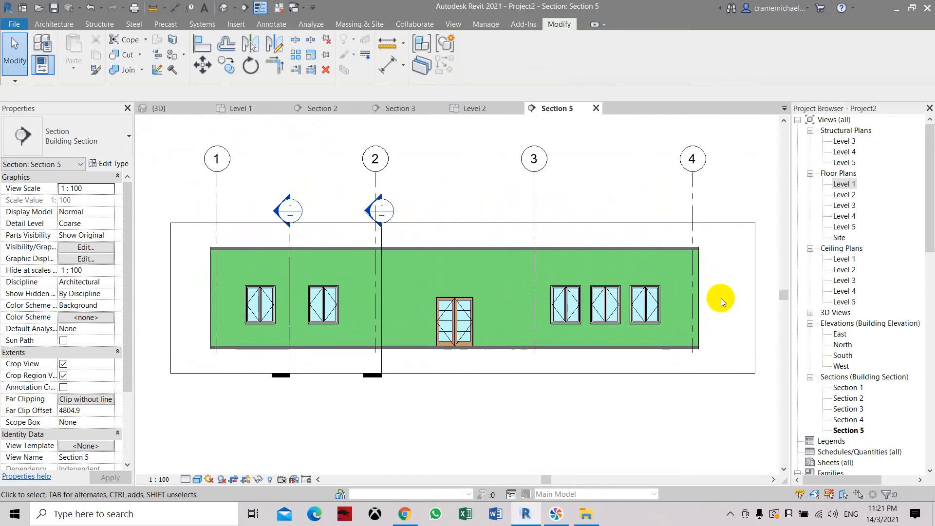
mouse_move(712, 300)
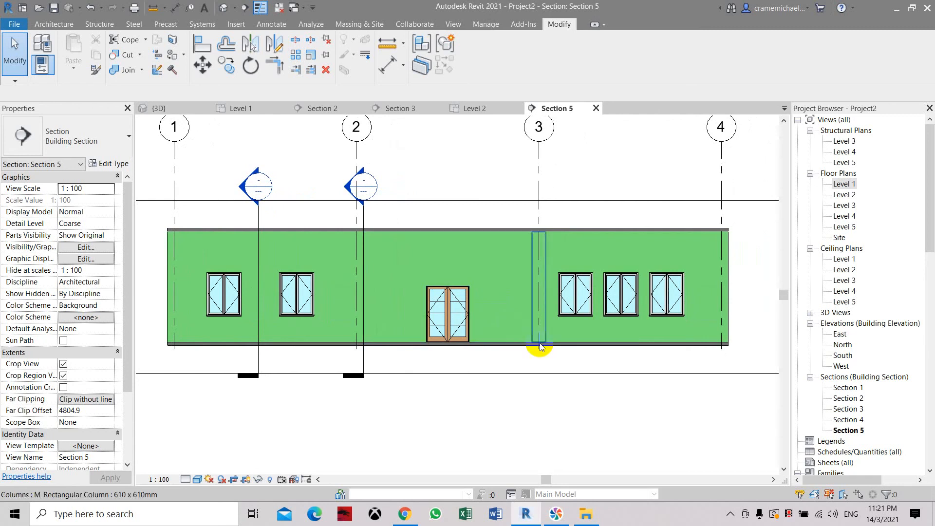
mouse_move(565, 379)
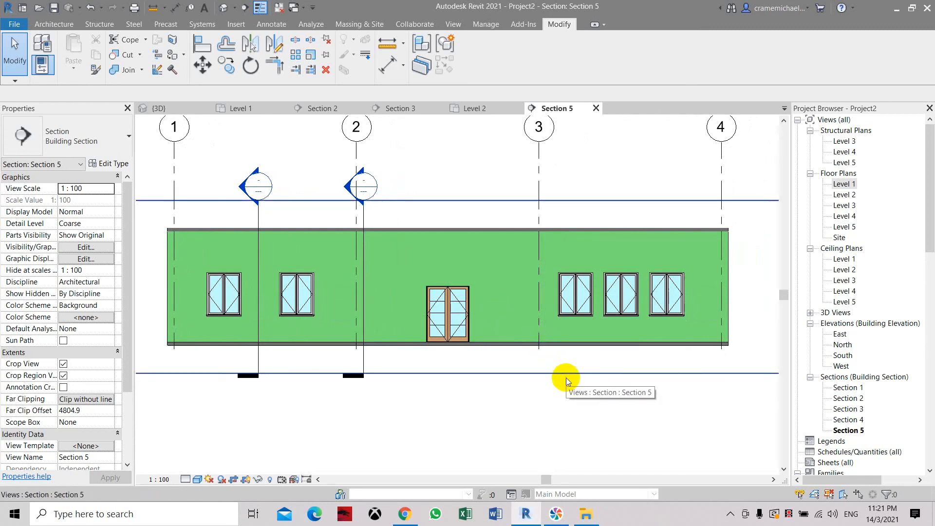